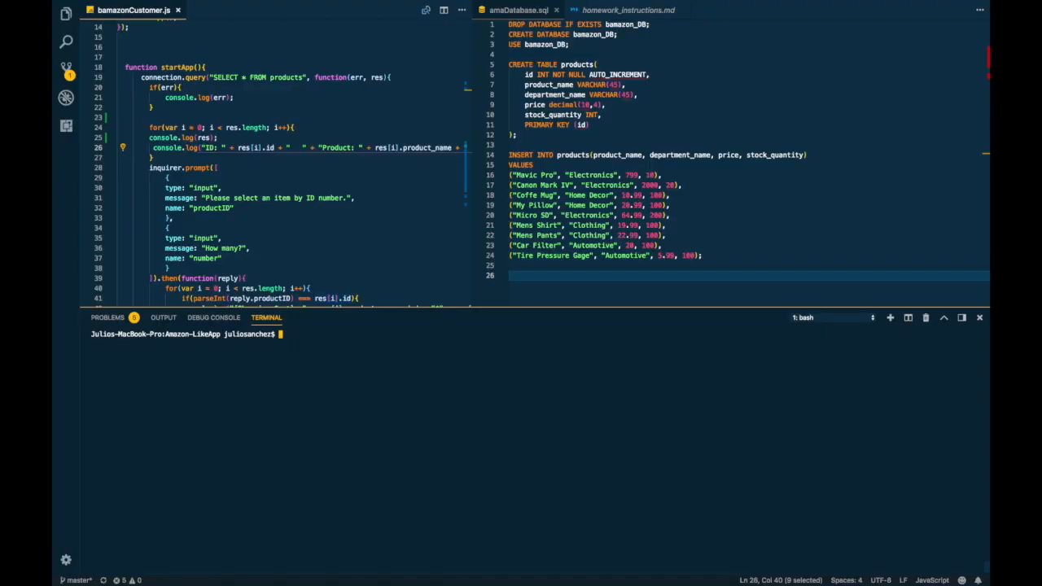
mouse_move(498, 174)
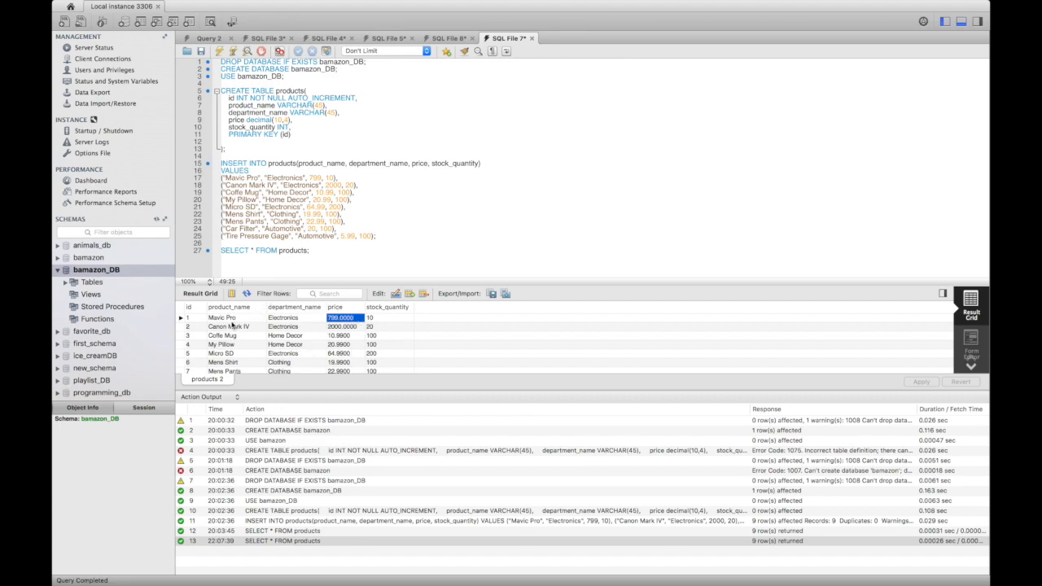
mouse_move(293, 327)
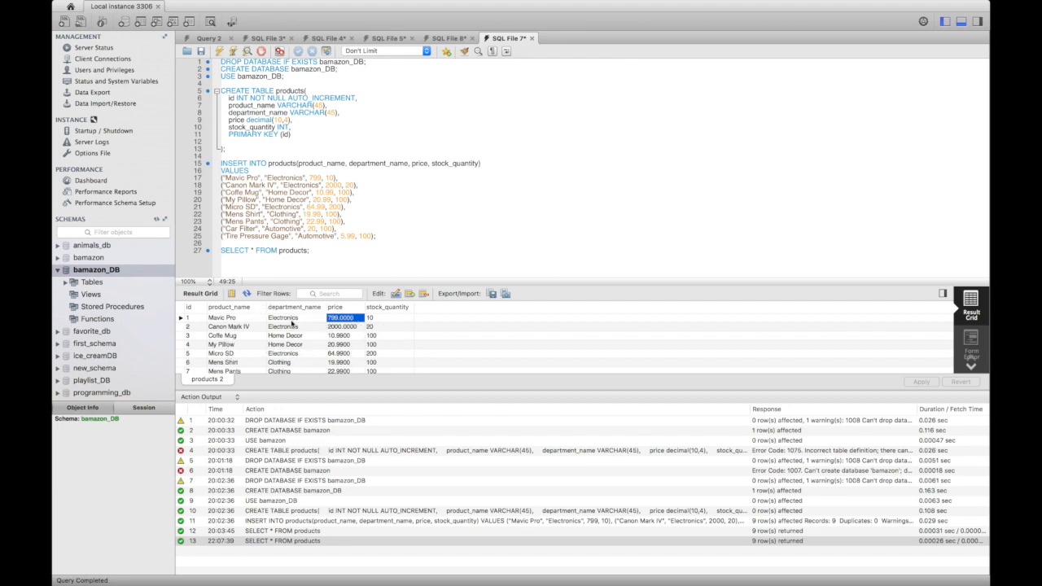
Run node bamazonCustomer.js in the terminal to list the nine products and reach the ID prompt.
click(287, 336)
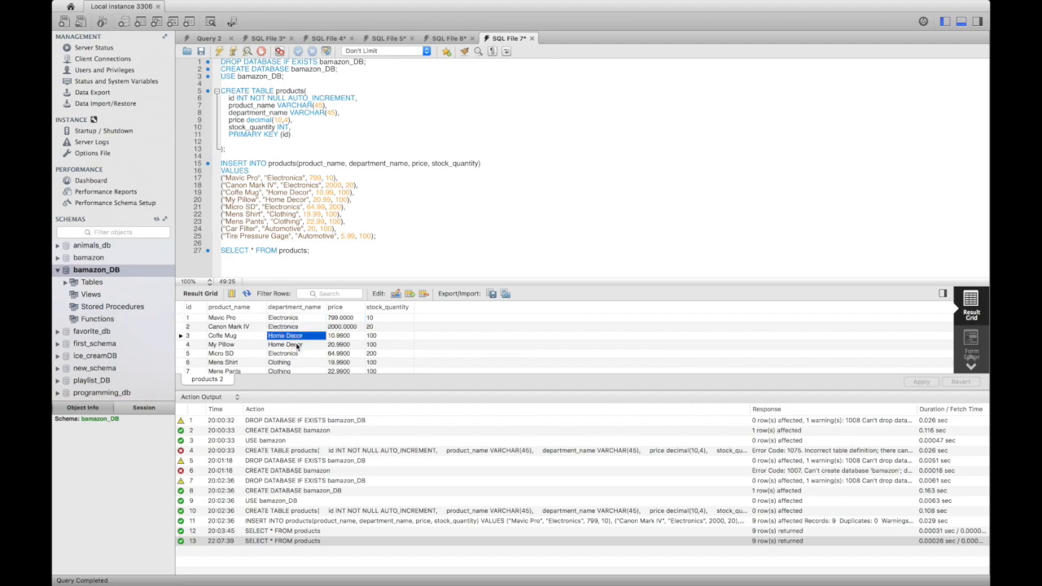
click(293, 326)
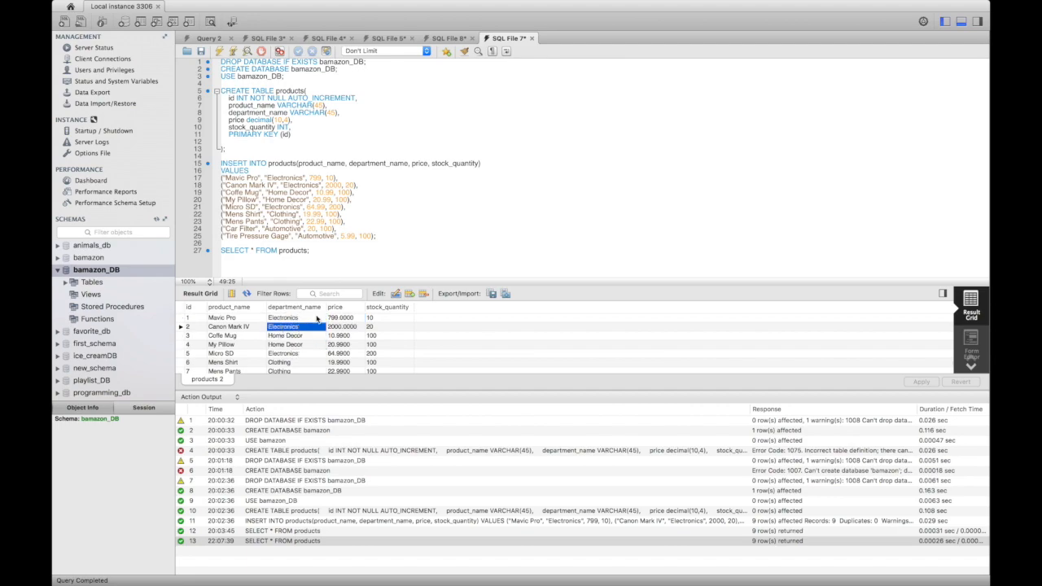
click(336, 306)
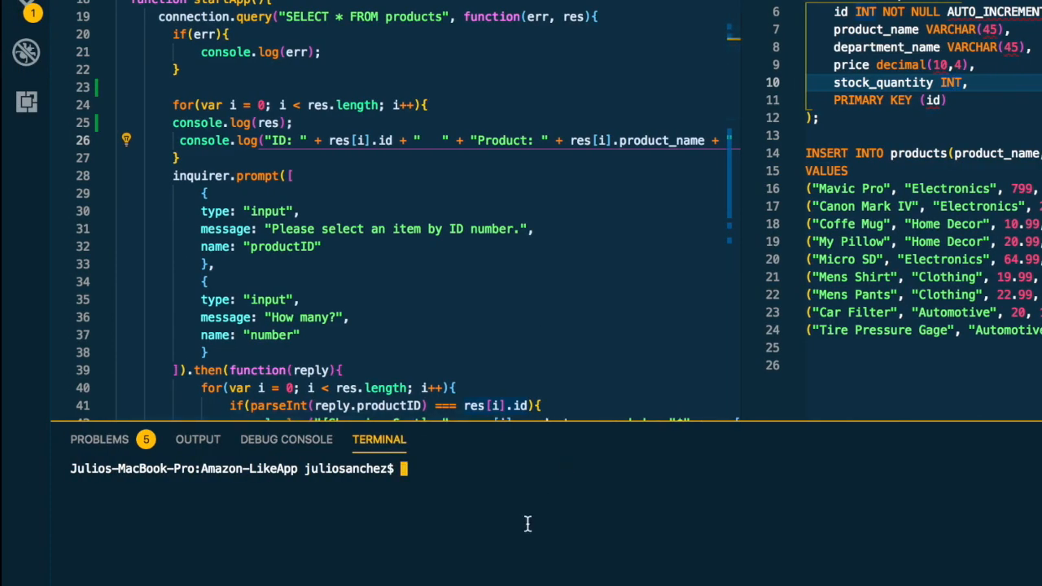
mouse_move(473, 501)
text(node bamazonCustomer.js)
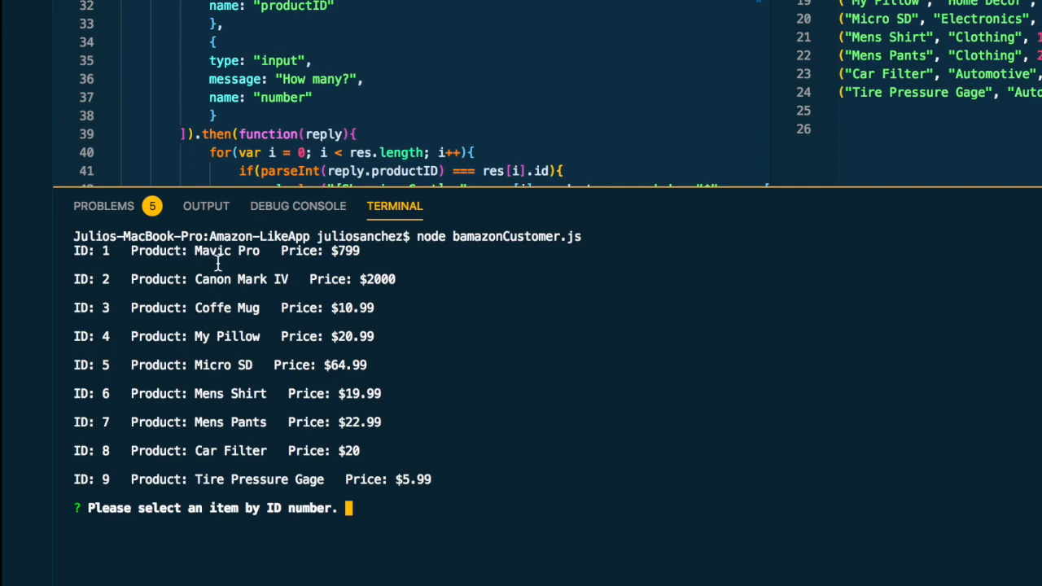
mouse_move(176, 299)
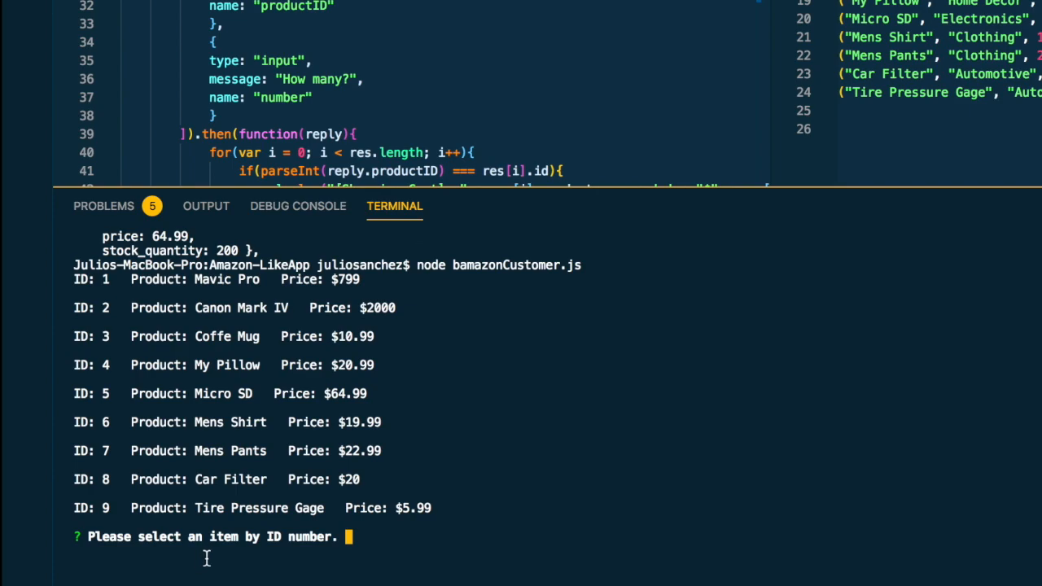
mouse_move(105, 396)
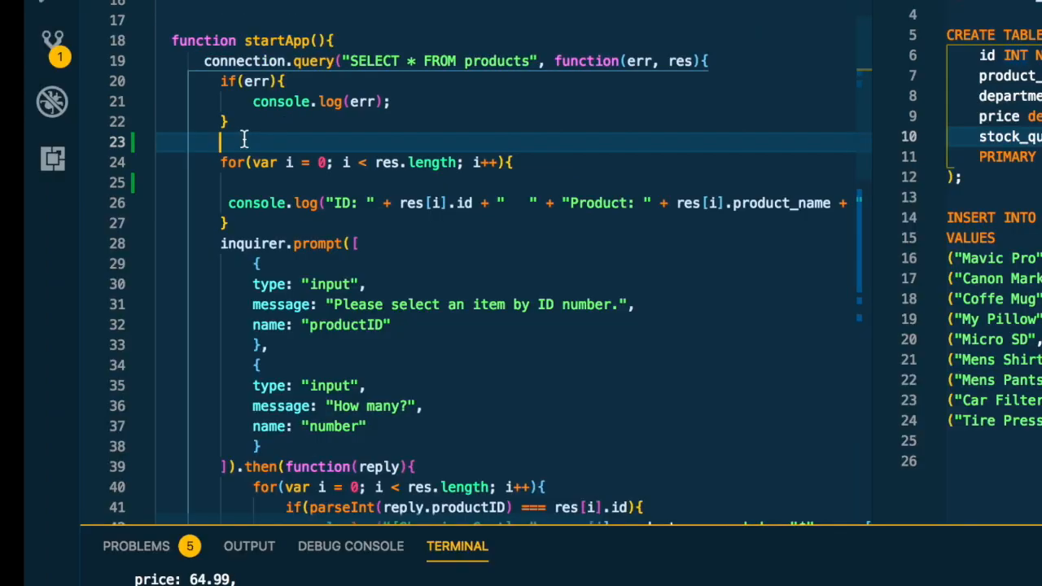
Add console.log(res); above the product loop and rerun to print the raw product rows.
text(console.log)
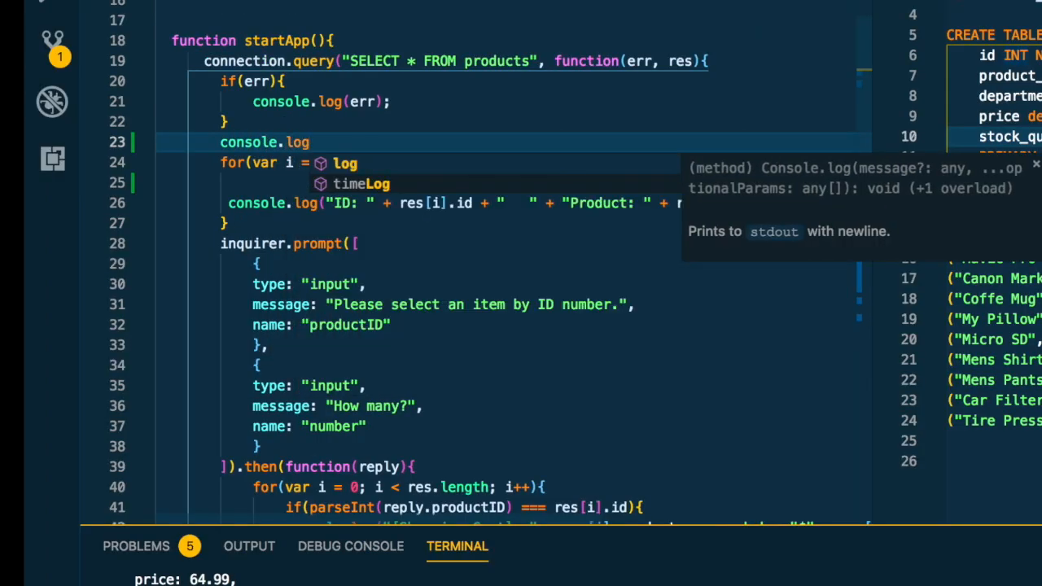
text((res);)
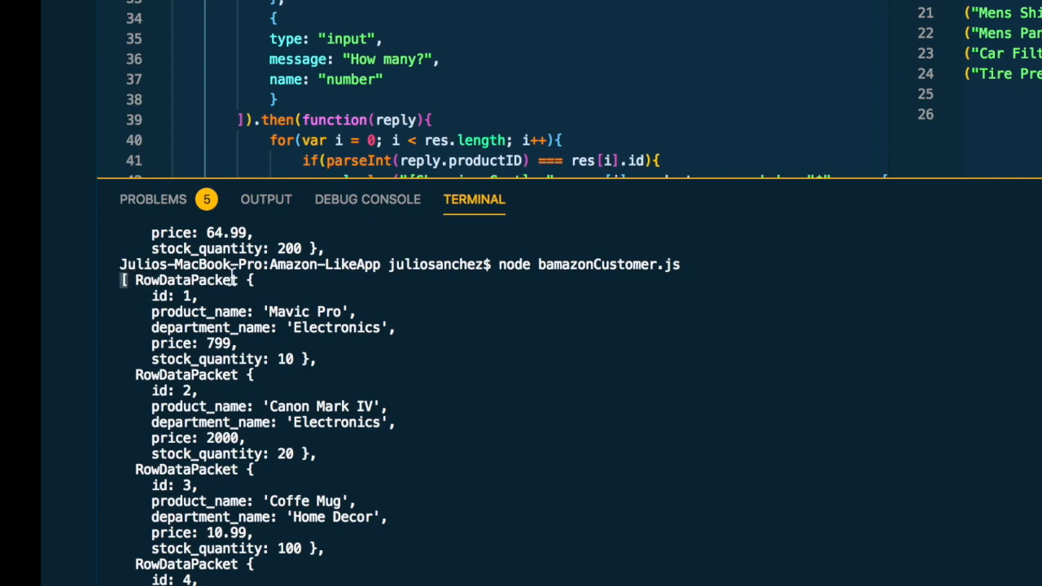
mouse_move(180, 349)
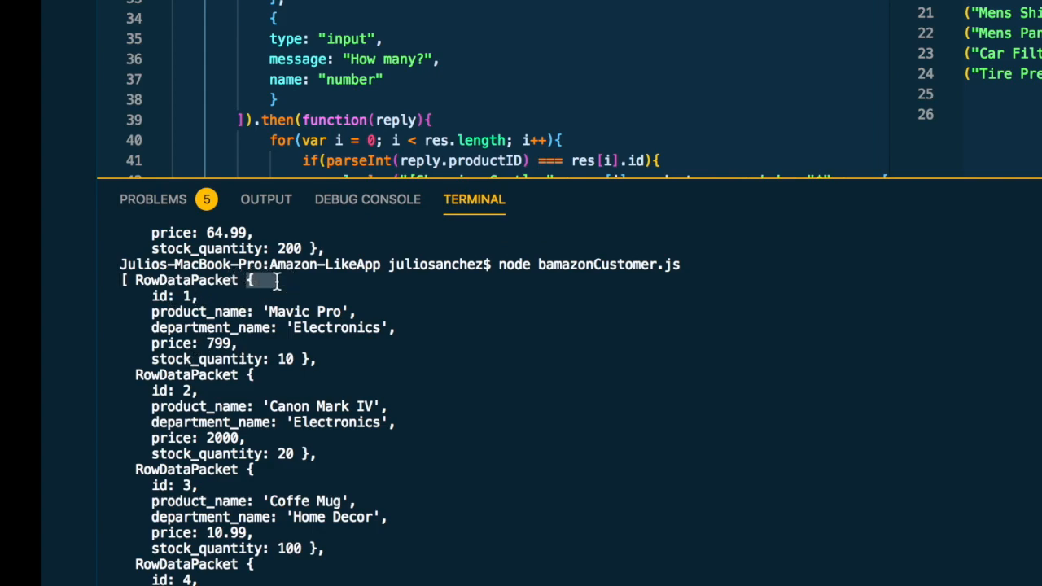
mouse_move(283, 433)
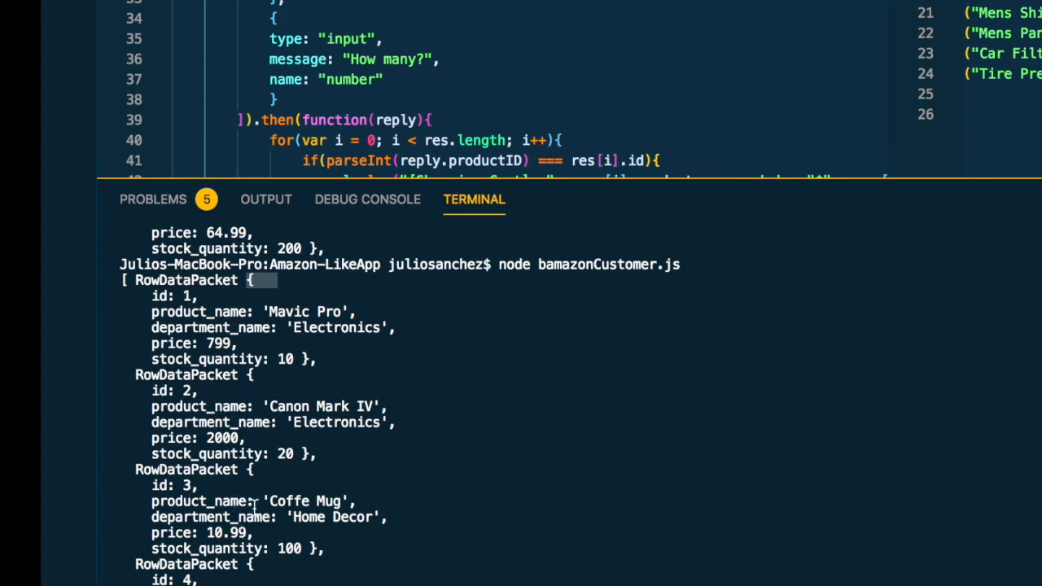
scroll(down, 3)
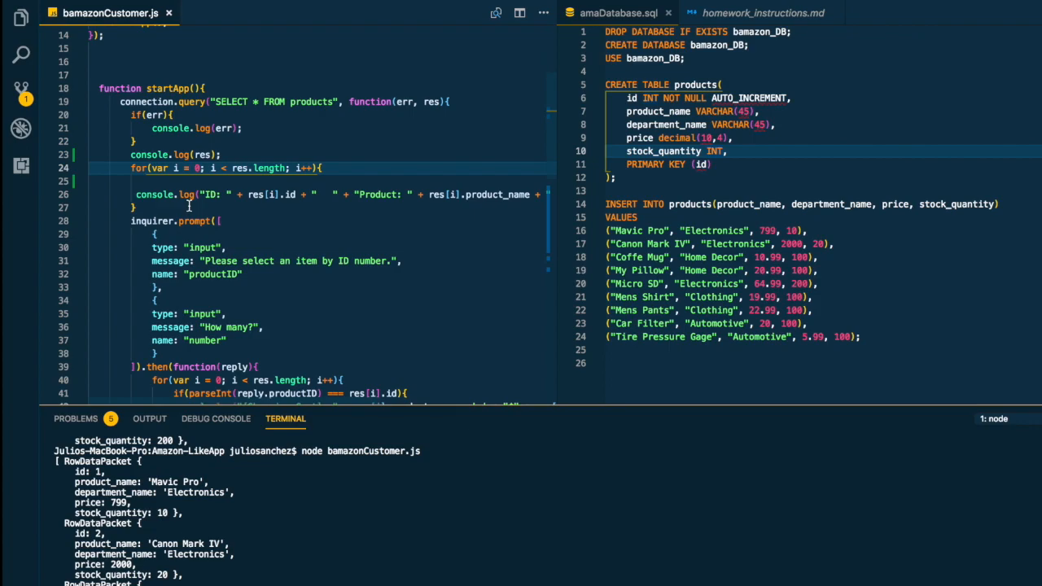
mouse_move(272, 196)
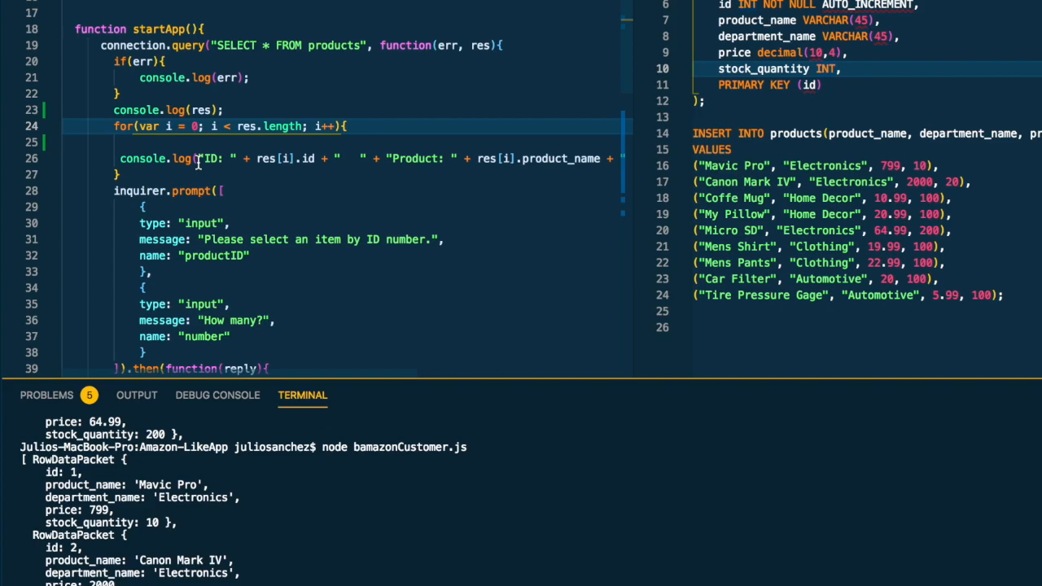
Check the ID listing line, rerun the script and review raw rows followed by the nine-item price list.
double_click(210, 158)
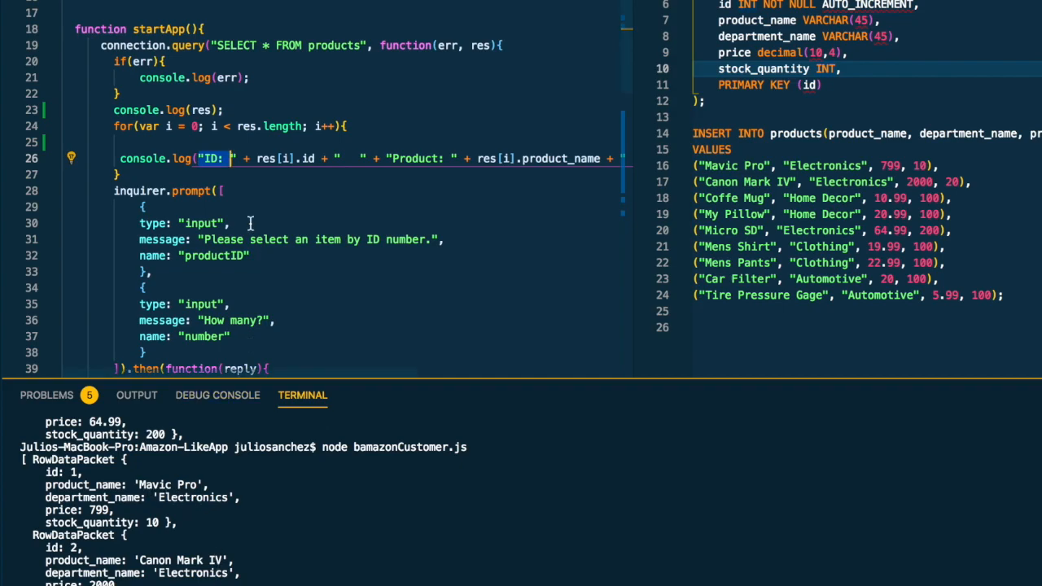
mouse_move(307, 158)
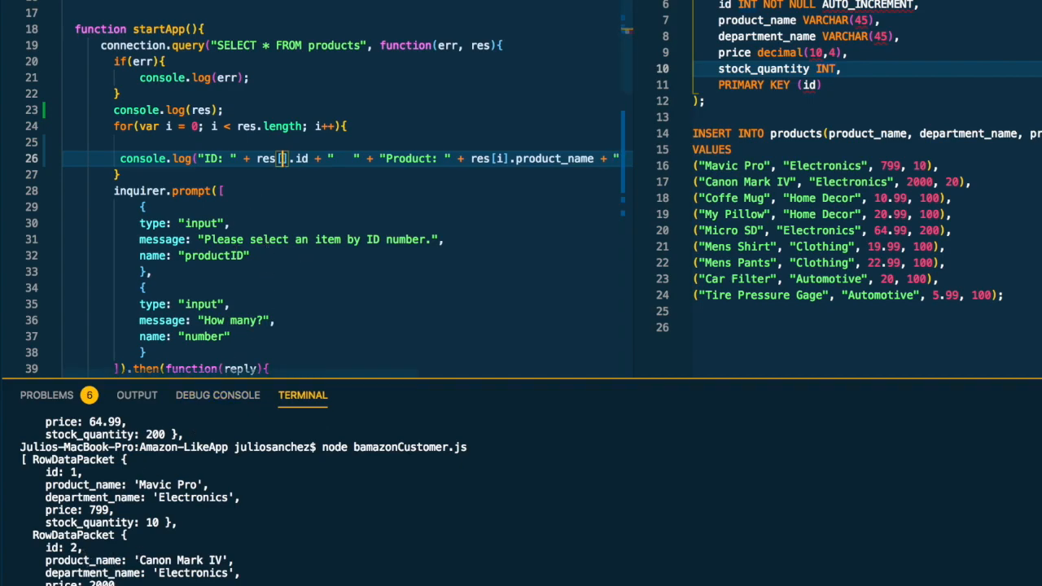
text(i)
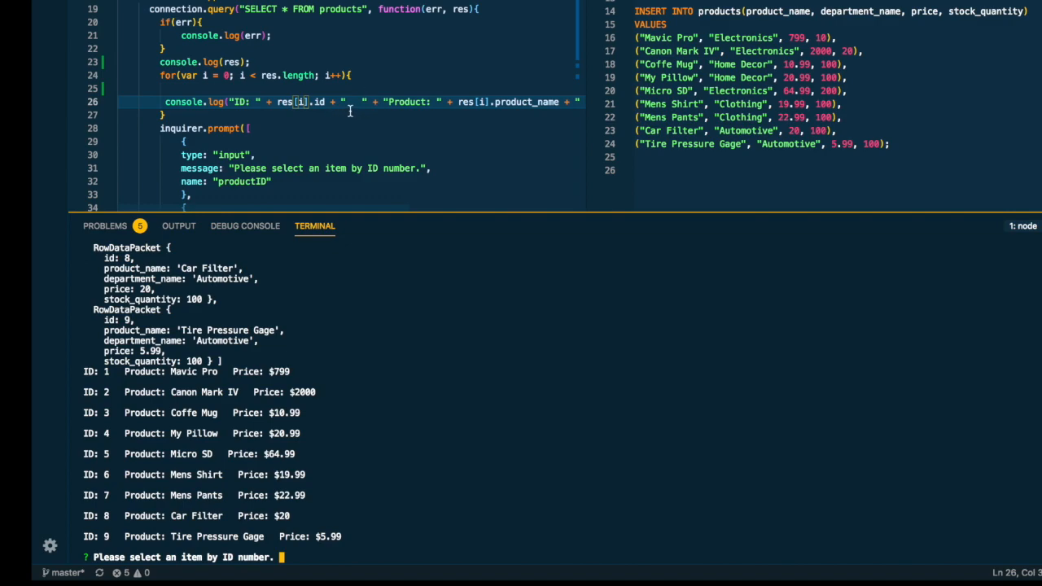
mouse_move(119, 381)
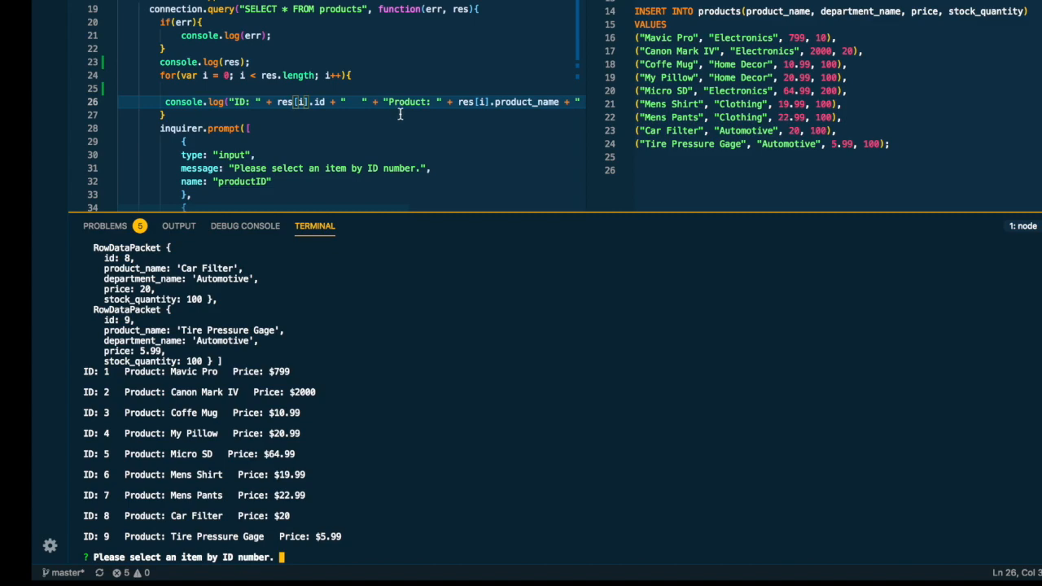
mouse_move(410, 101)
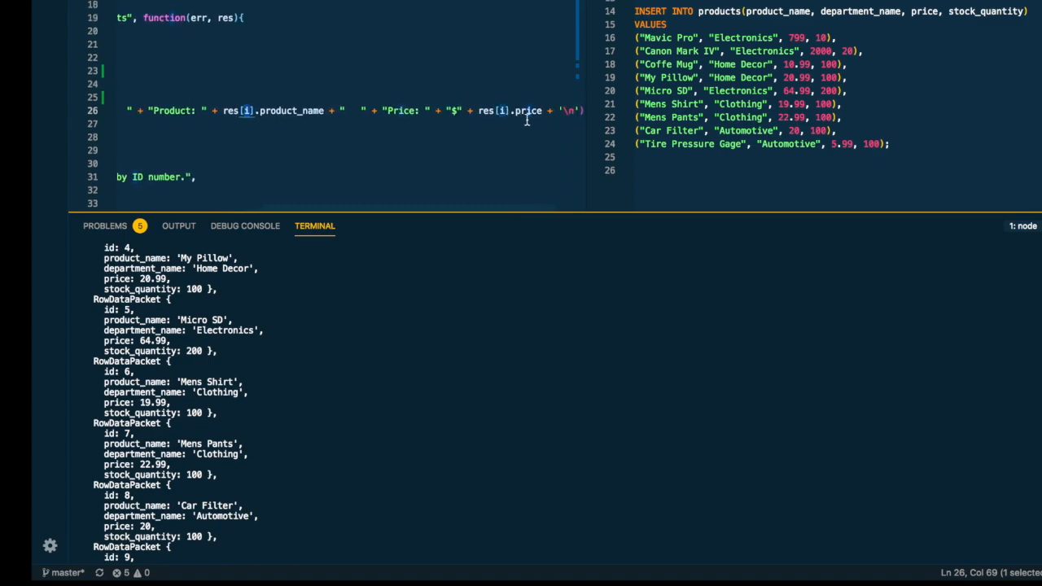
scroll(down, 3)
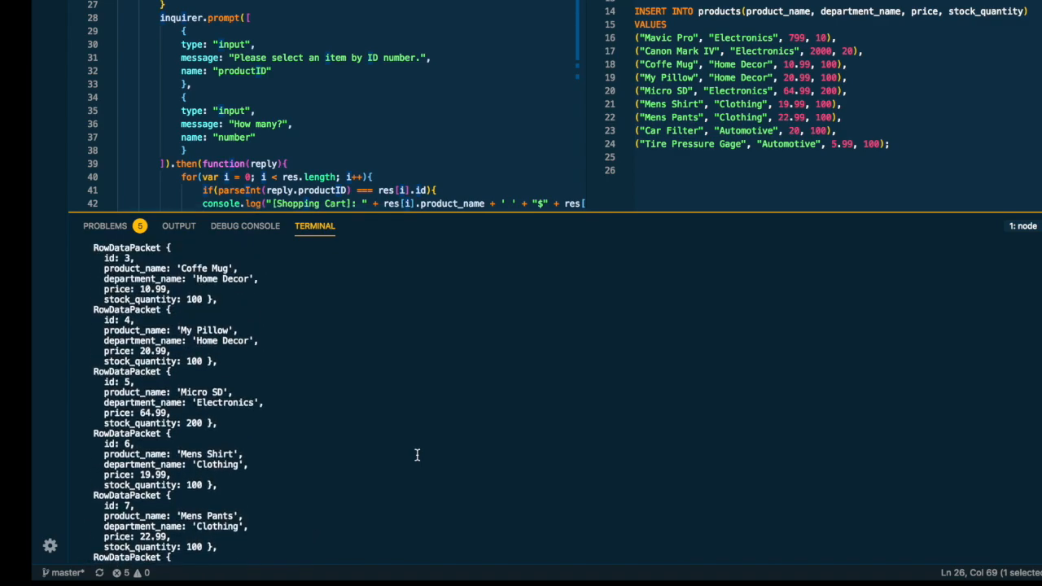
scroll(up, 3)
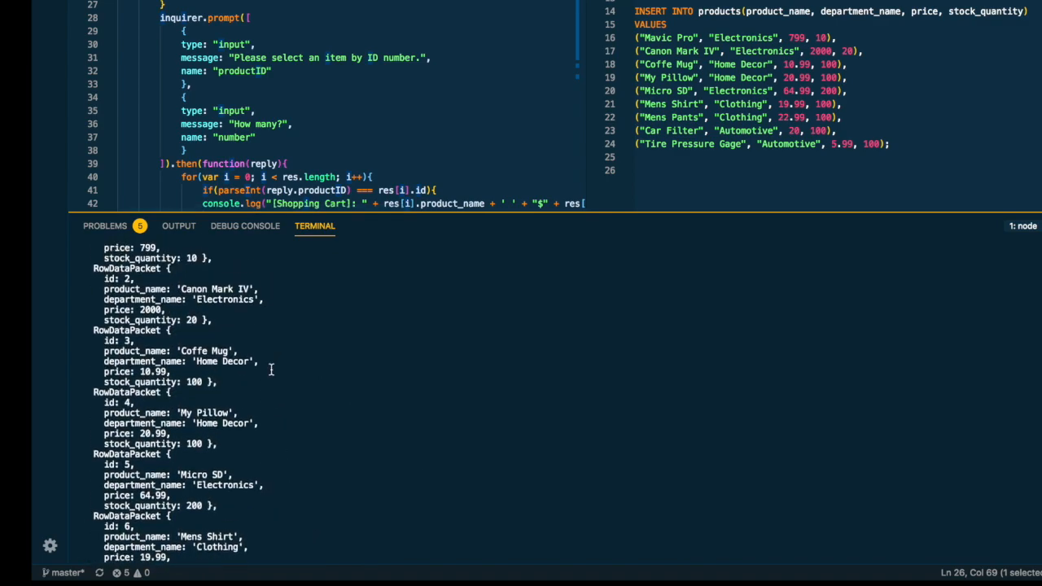
scroll(down, 3)
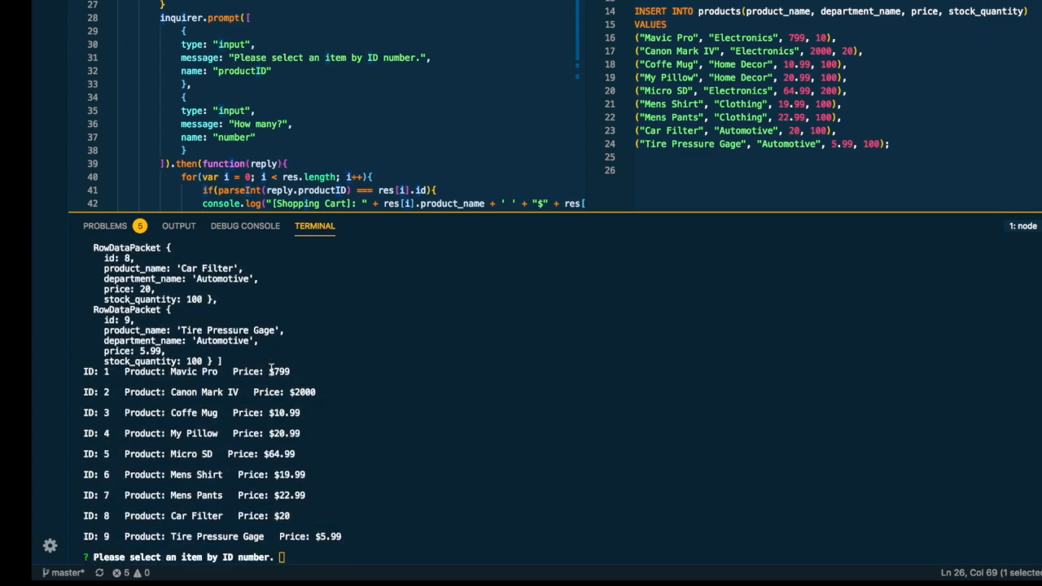
mouse_move(246, 503)
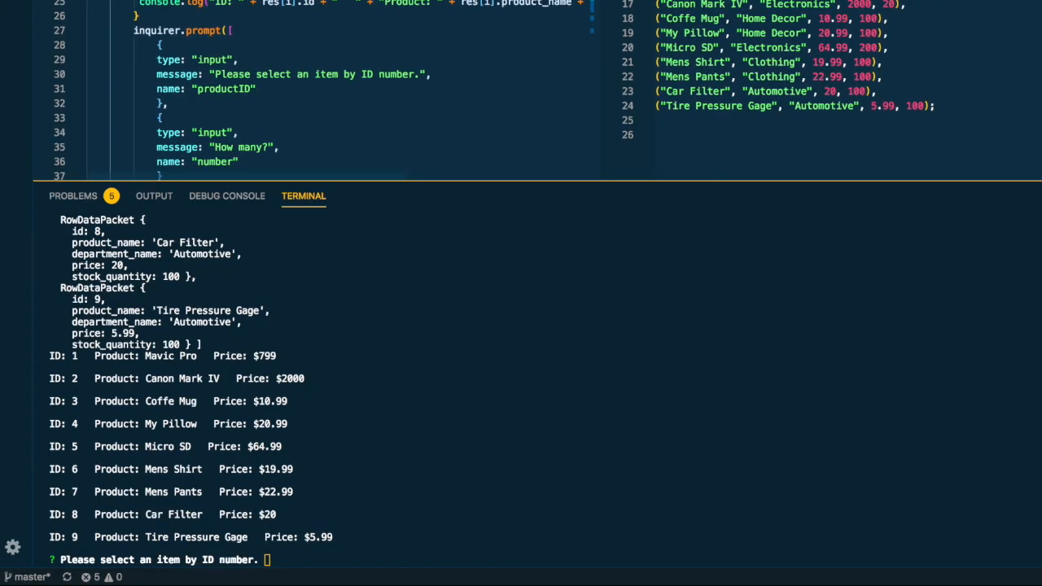
Start node bamazonCustomer.js, choose product ID 1 and enter a quantity of 9.
text(j)
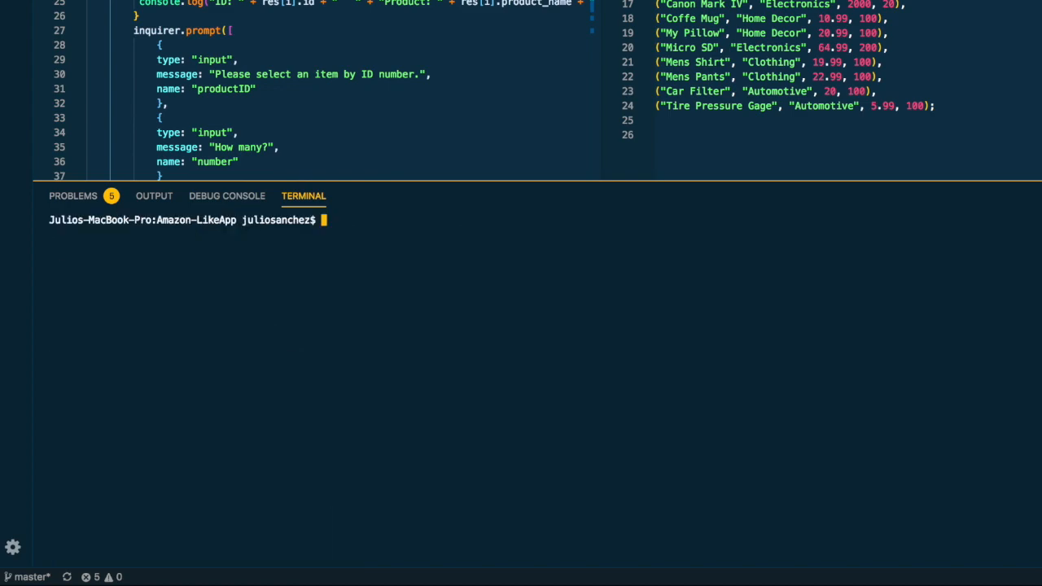
text(node bamazonCustomer.js)
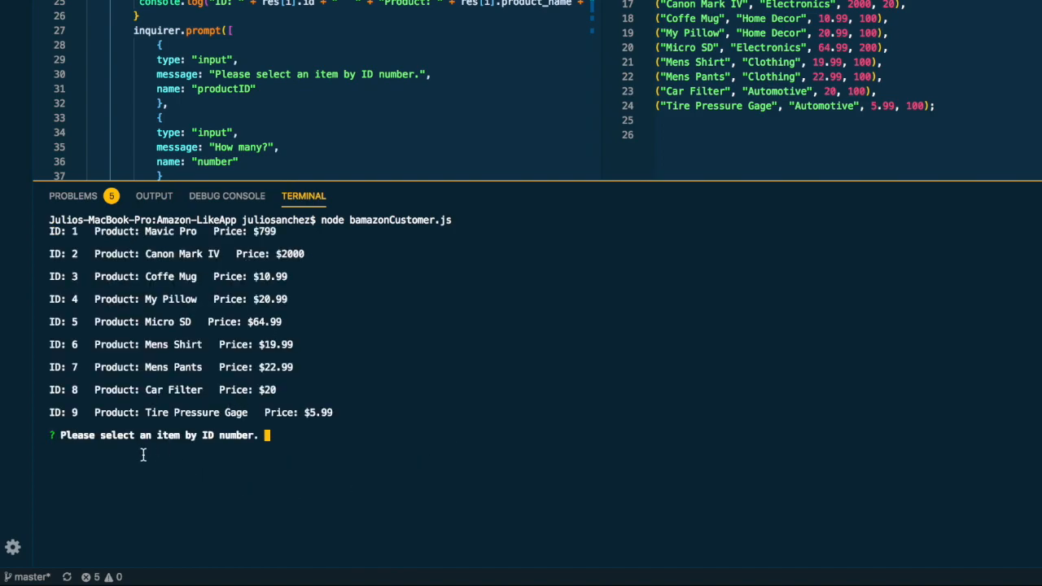
mouse_move(80, 290)
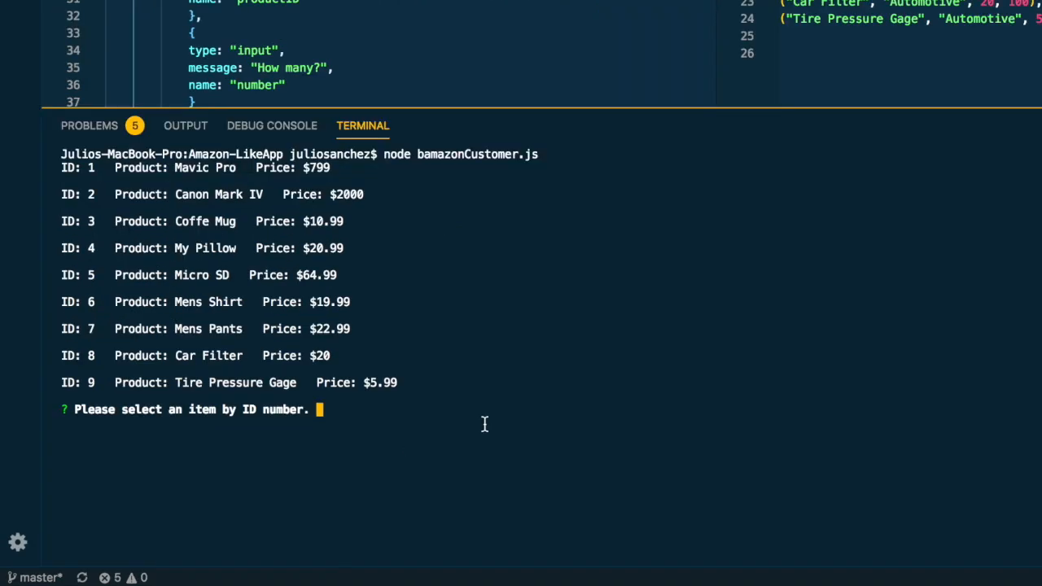
text(1)
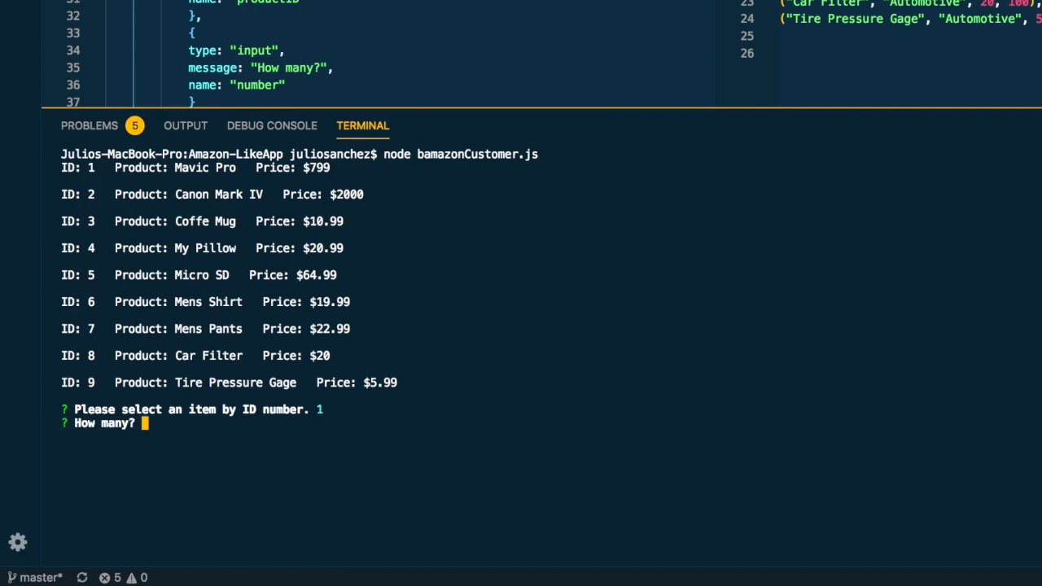
scroll(down, 3)
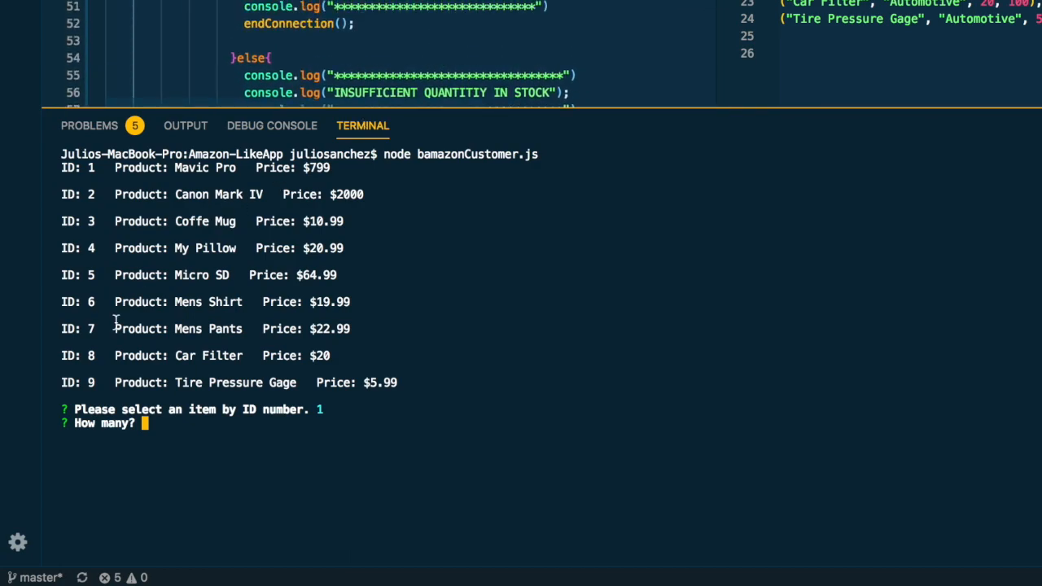
mouse_move(192, 443)
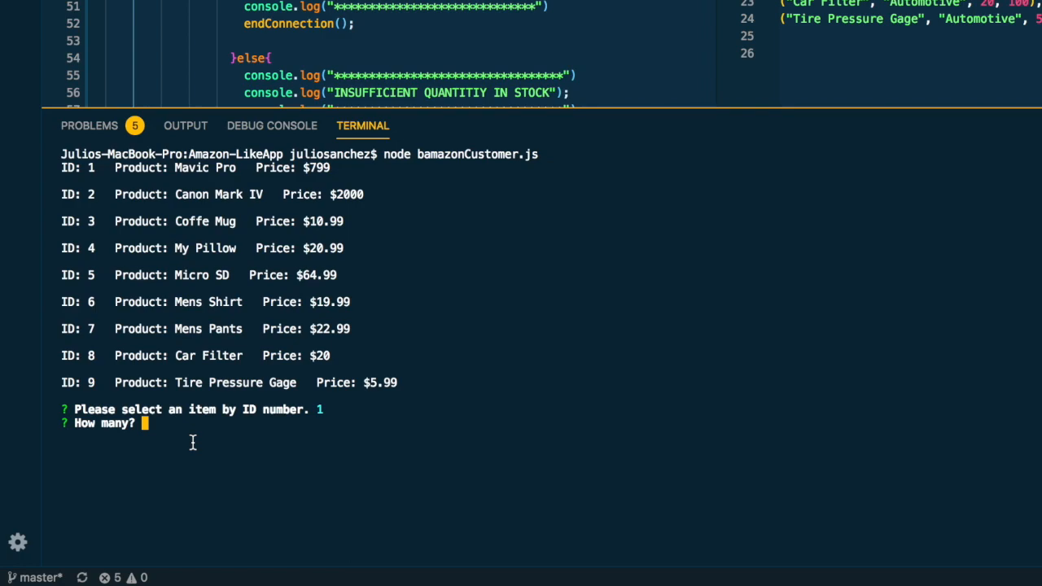
mouse_move(204, 436)
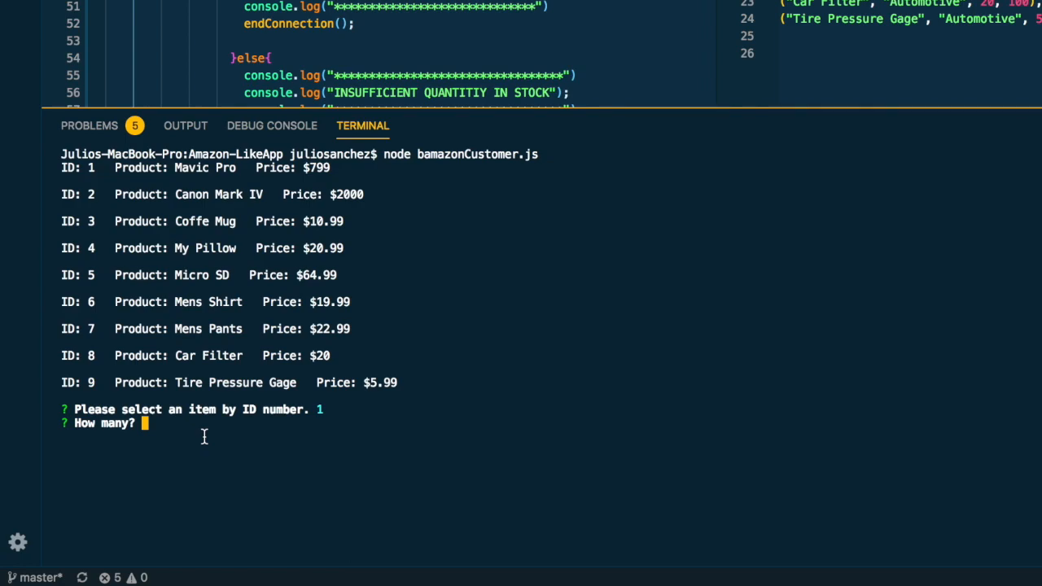
text(9)
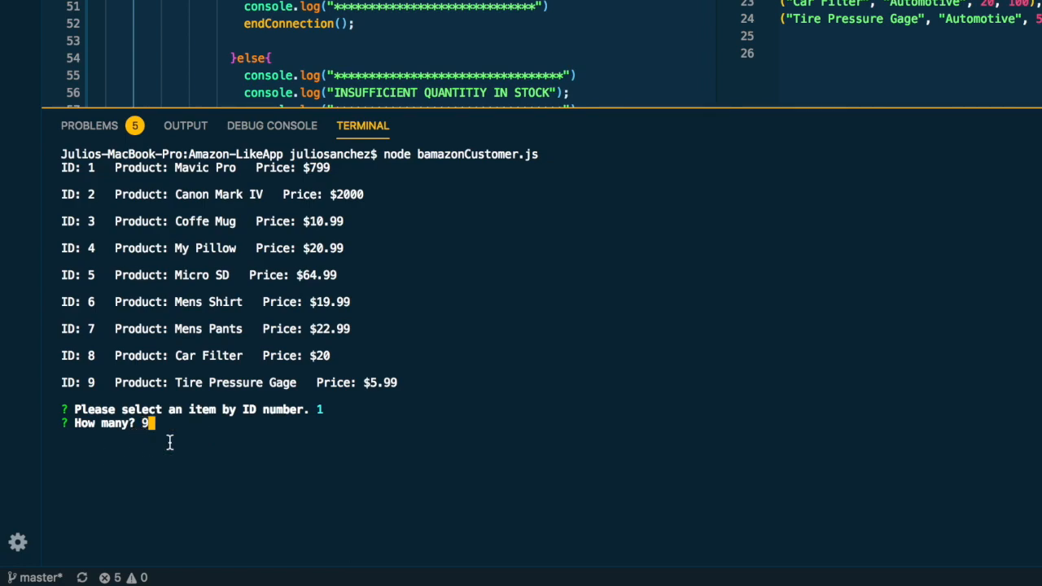
mouse_move(218, 423)
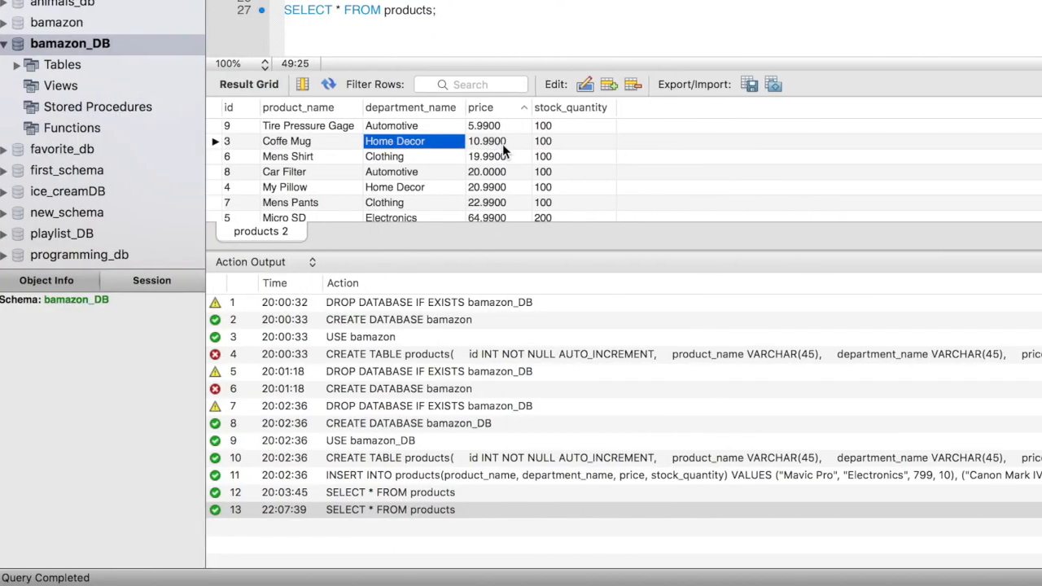
Review stock_quantity in the products result grid (Mavic Pro has 10), then return to the terminal.
scroll(down, 3)
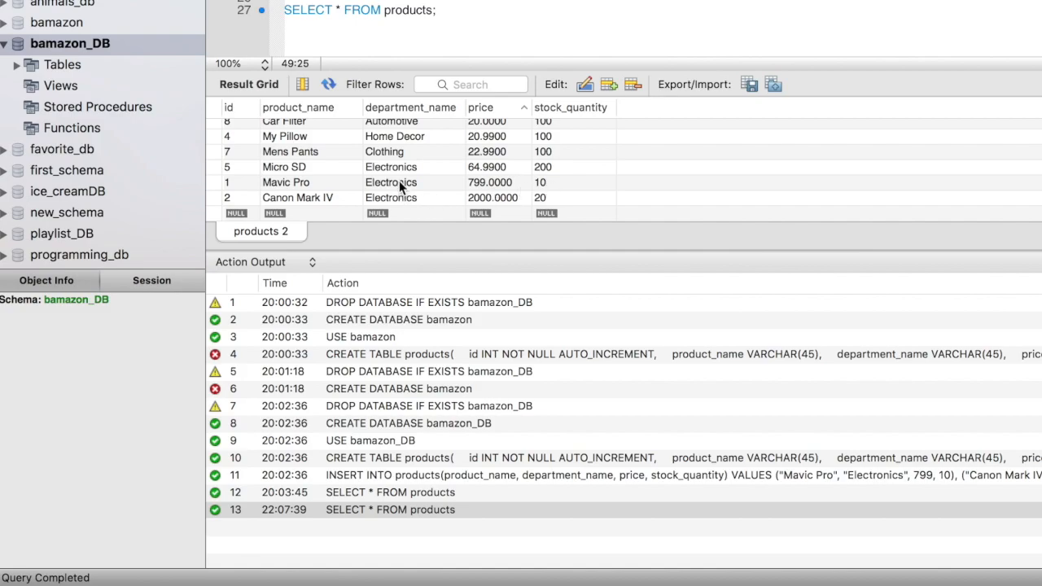
click(562, 182)
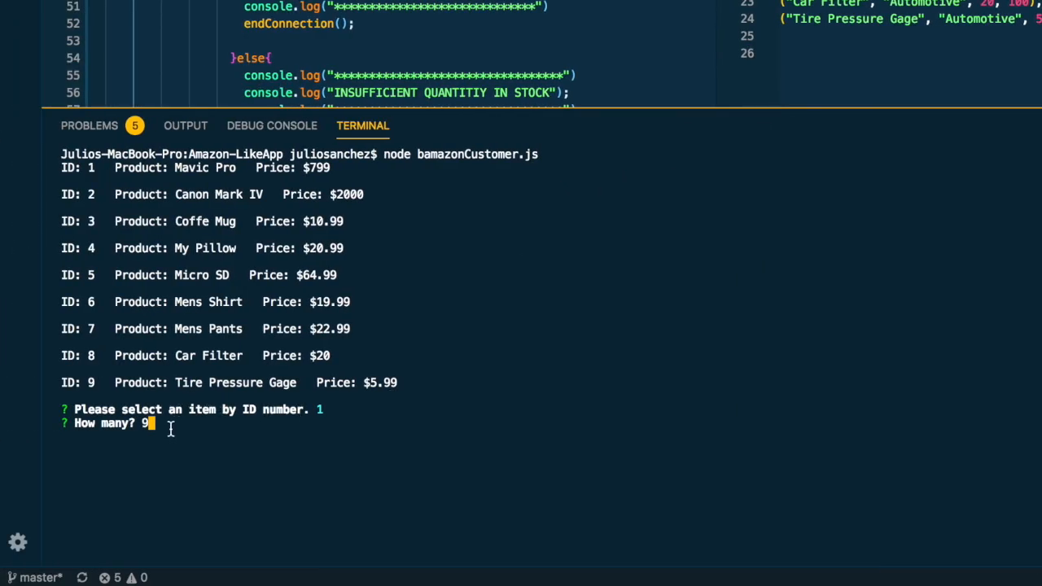
Submit the quantity 9 to get Mavic Pro in stock with a $7191 sale total.
key(Enter)
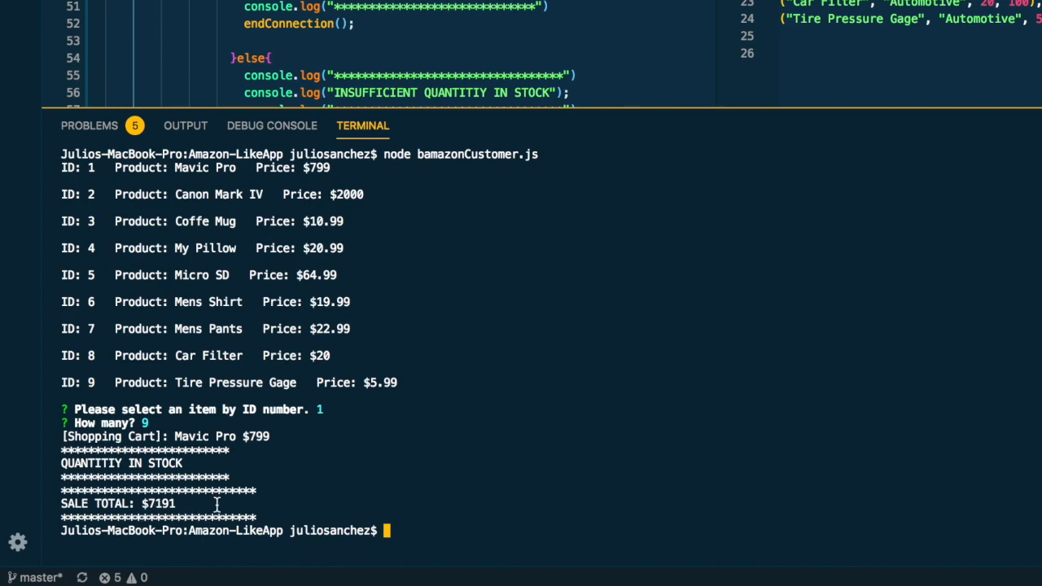
mouse_move(235, 507)
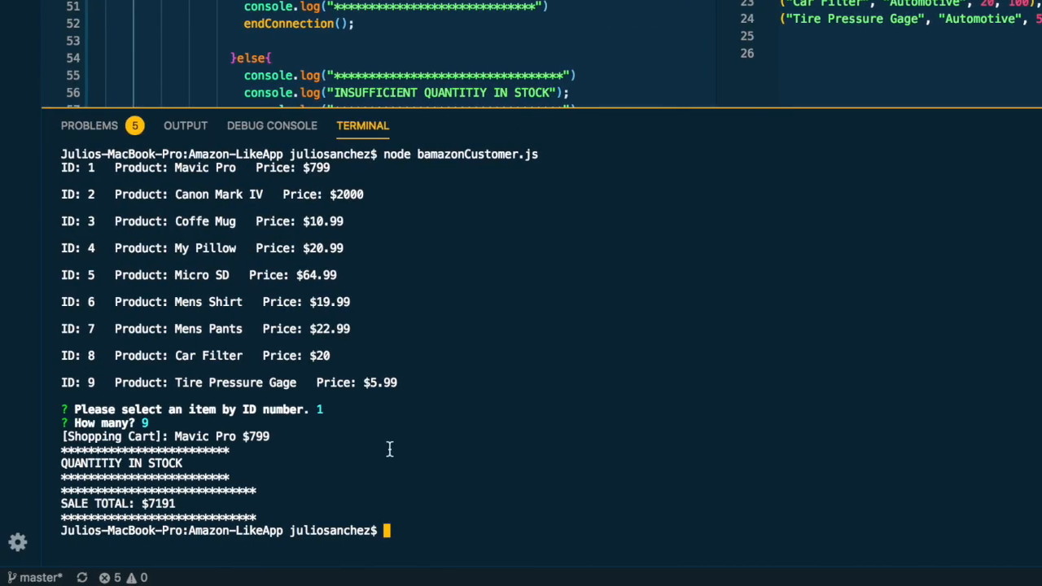
mouse_move(531, 531)
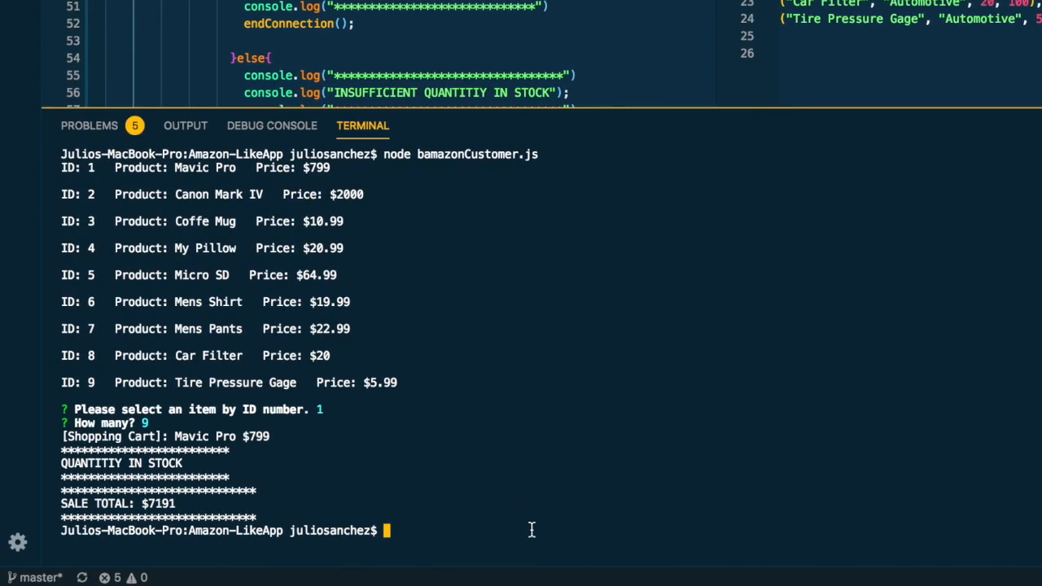
Clear the terminal, rerun the app and order 1000 of product 1 to get the insufficient-stock message.
text(clea)
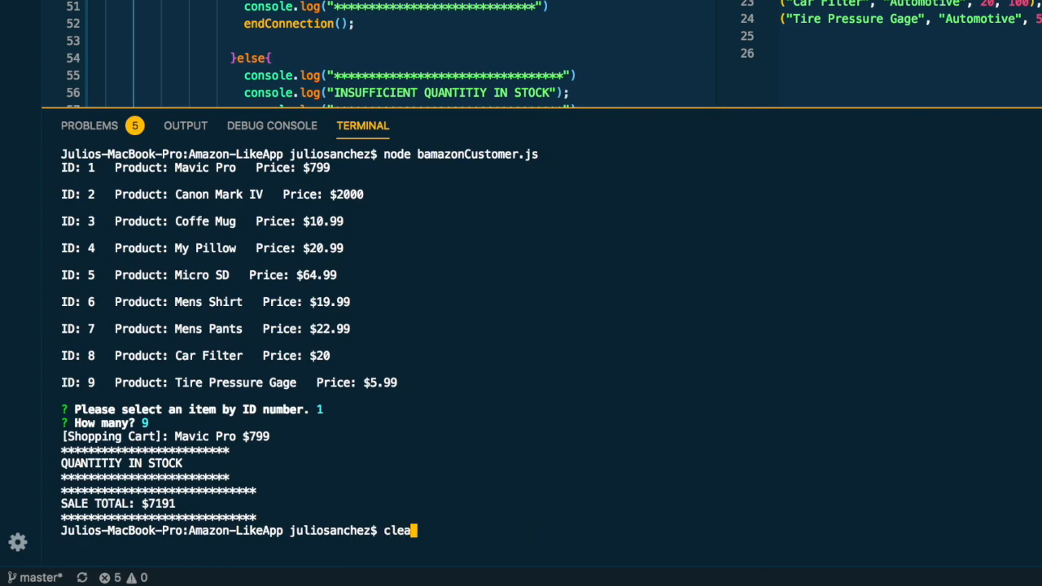
key(Enter)
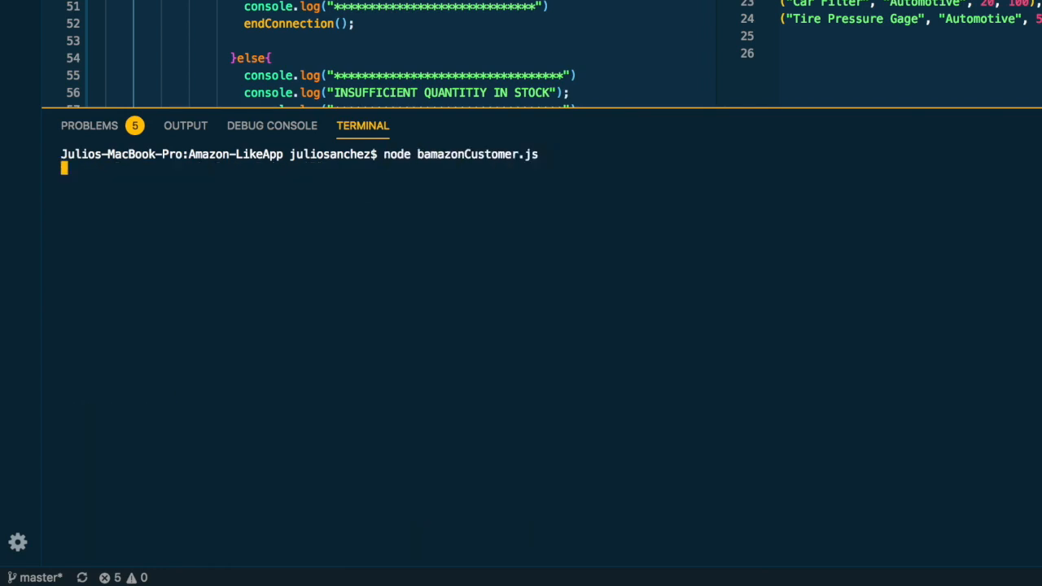
text(1)
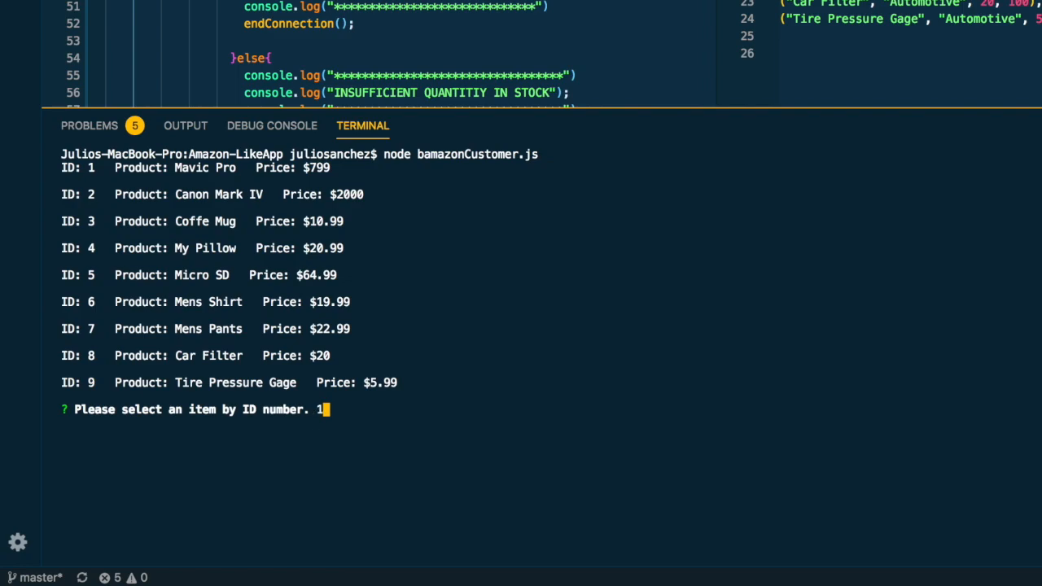
key(Enter)
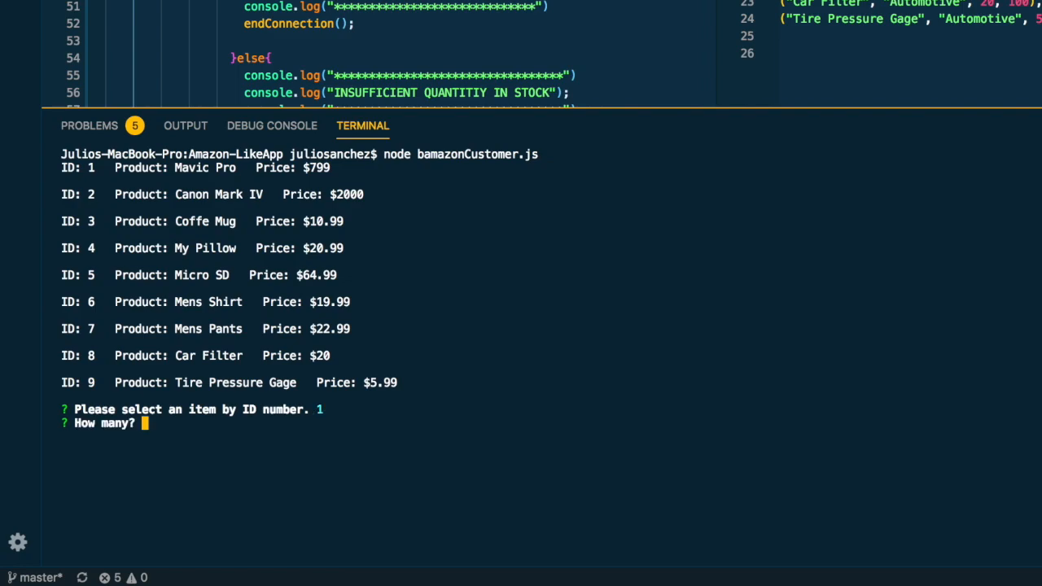
text(1000)
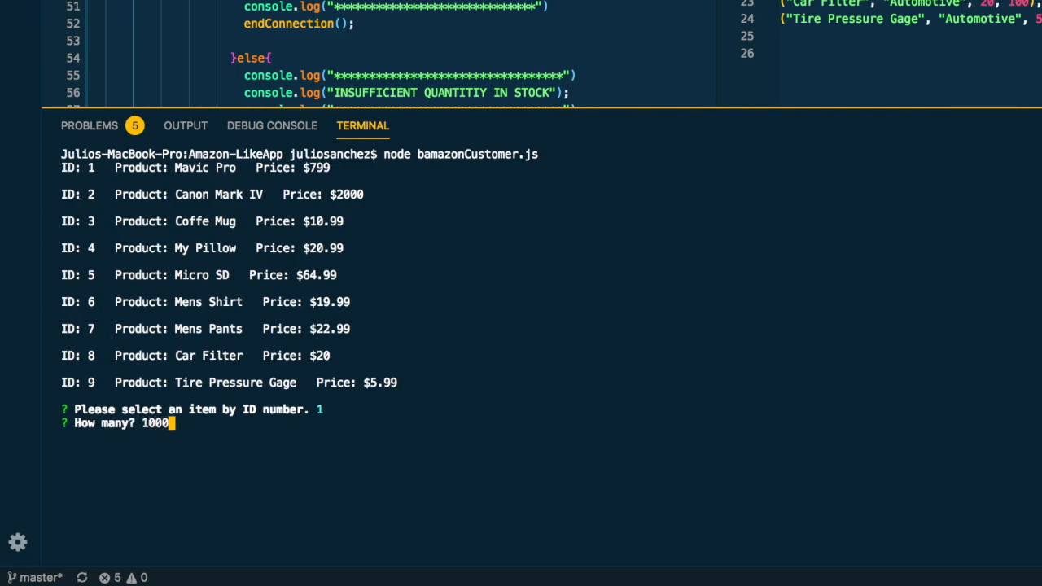
key(Enter)
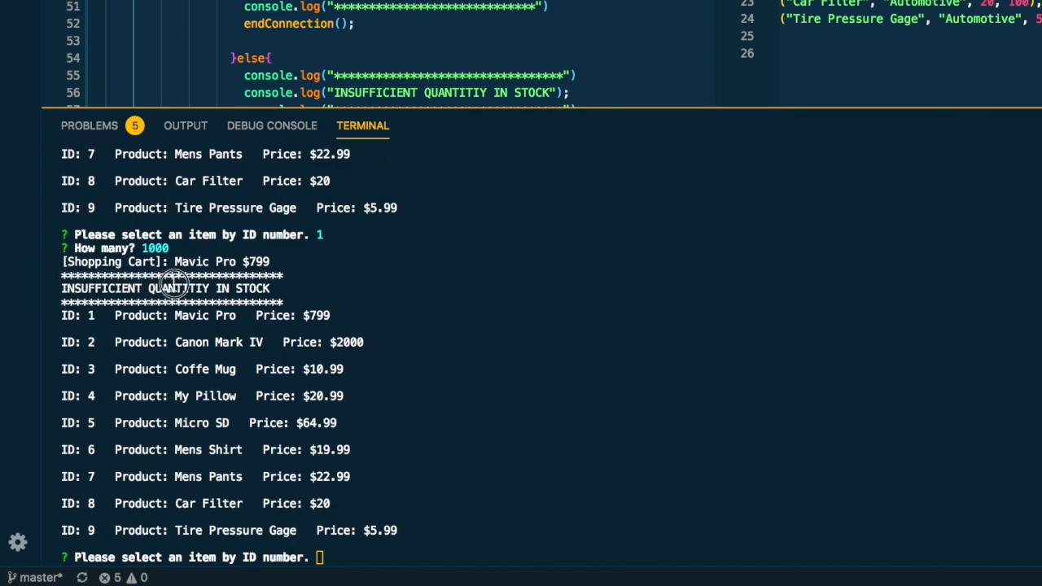
mouse_move(348, 557)
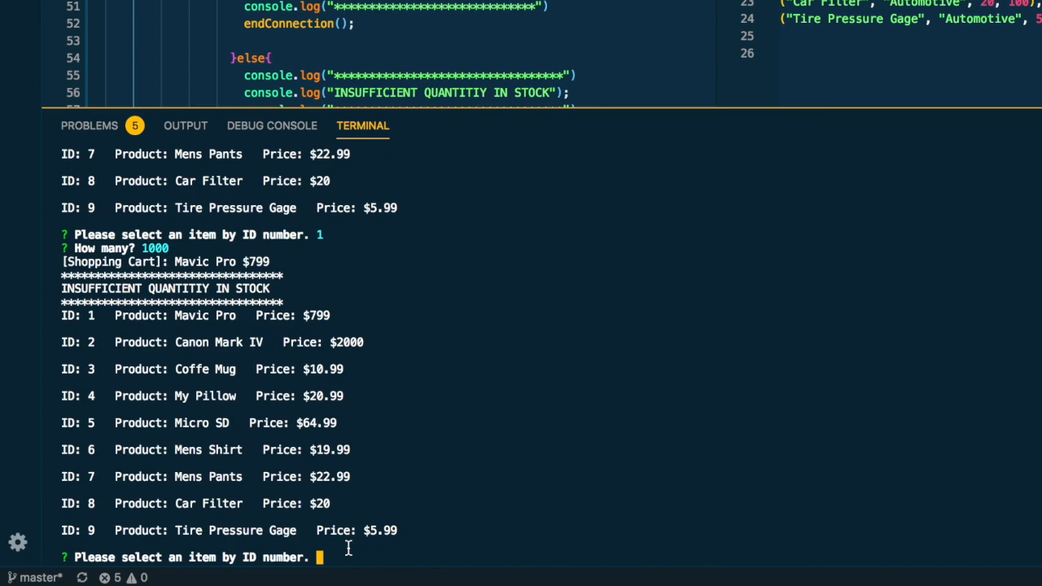
Reorder product 1 with quantity 8 for a $6392 sale total.
text(1)
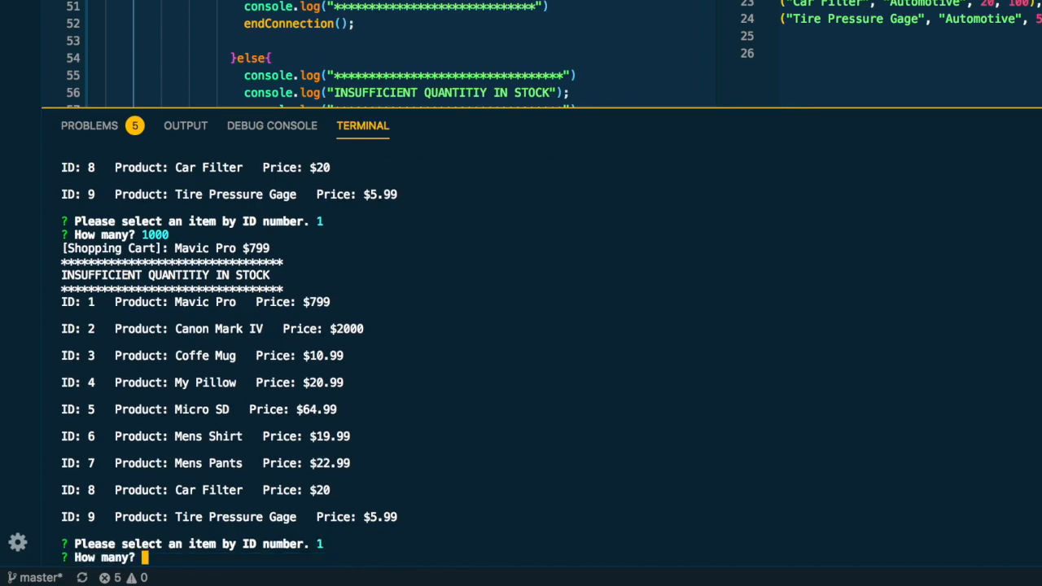
text(8)
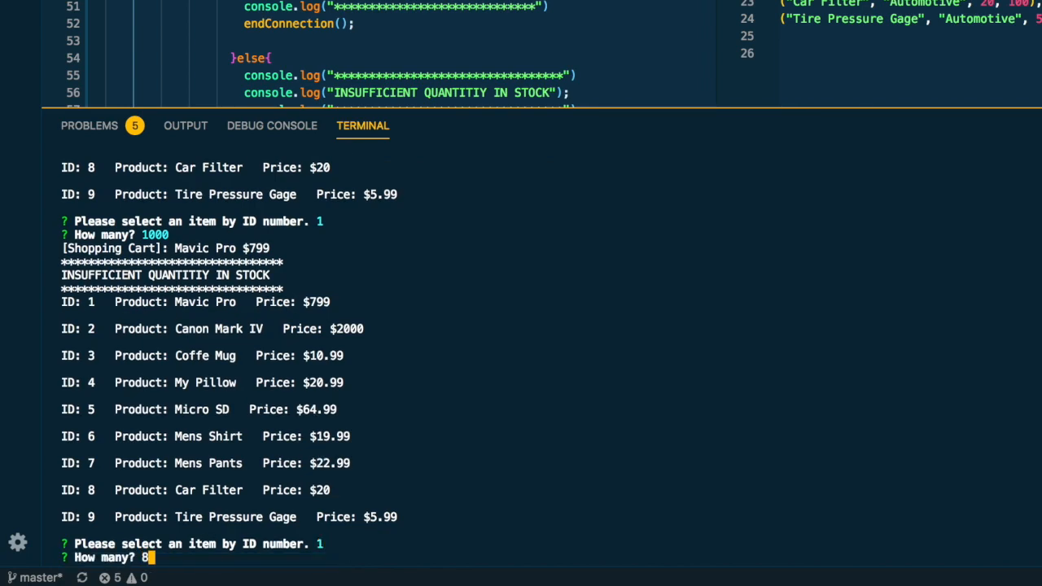
key(Enter)
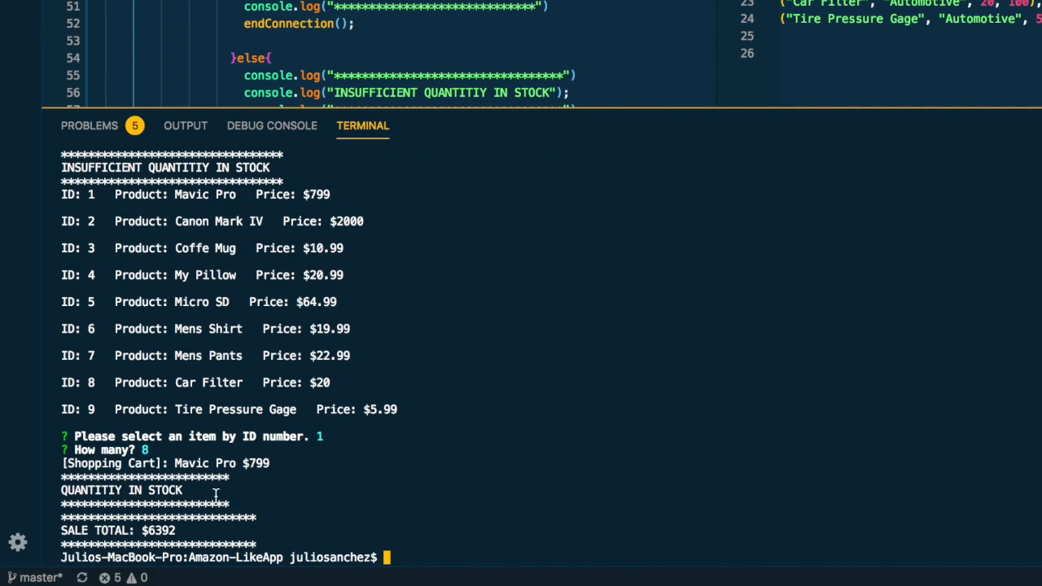